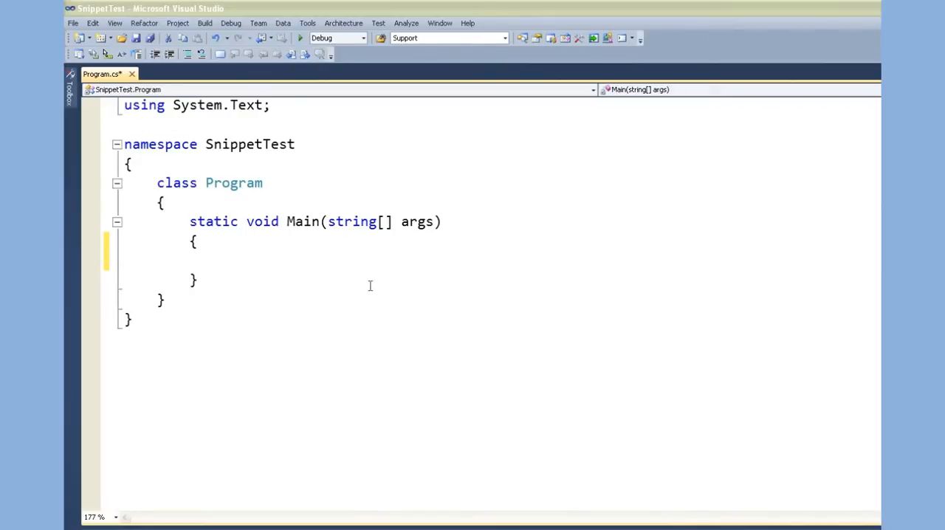
mouse_move(352, 275)
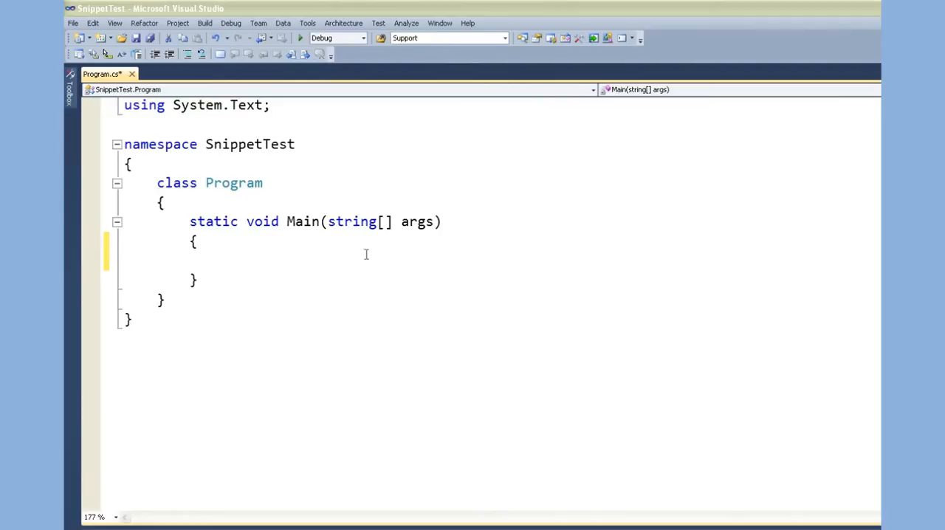
mouse_move(307, 23)
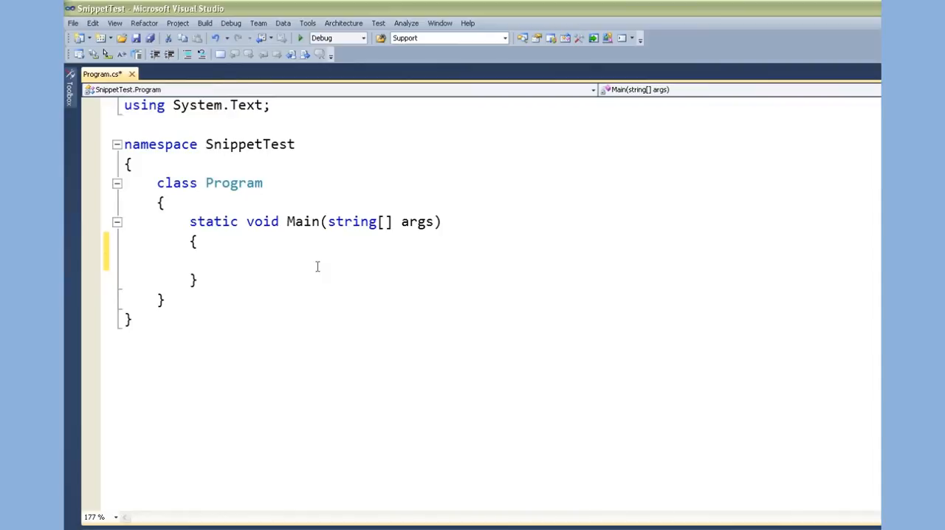
- Declare List<string> names = new List<string>(); in Main
text(List<s)
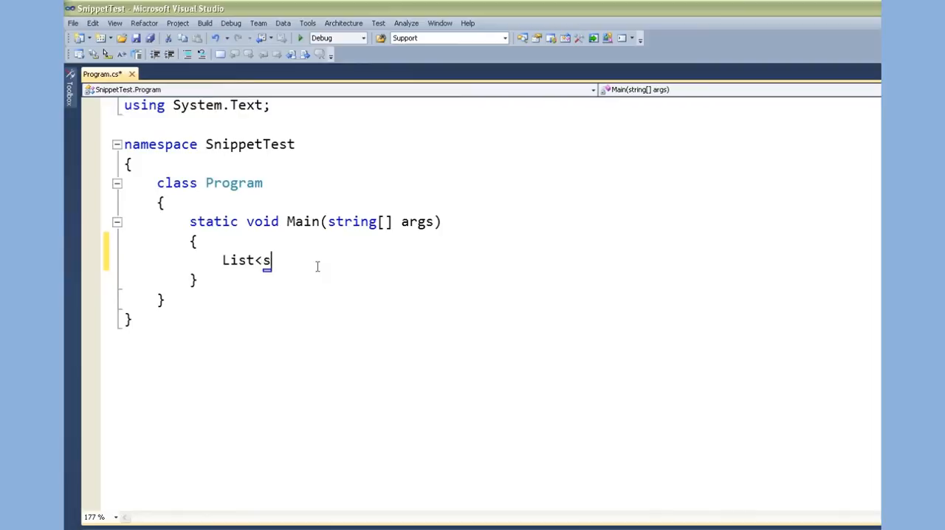
text(tring)
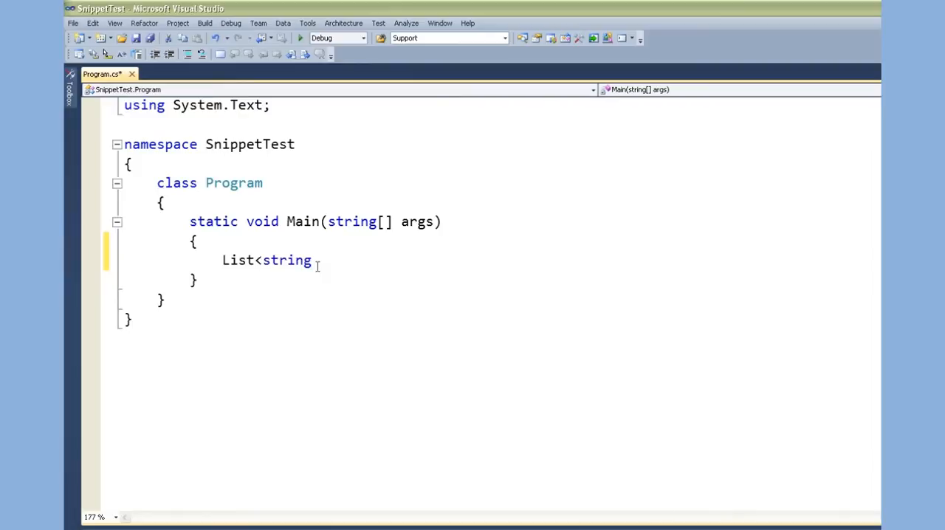
text(>)
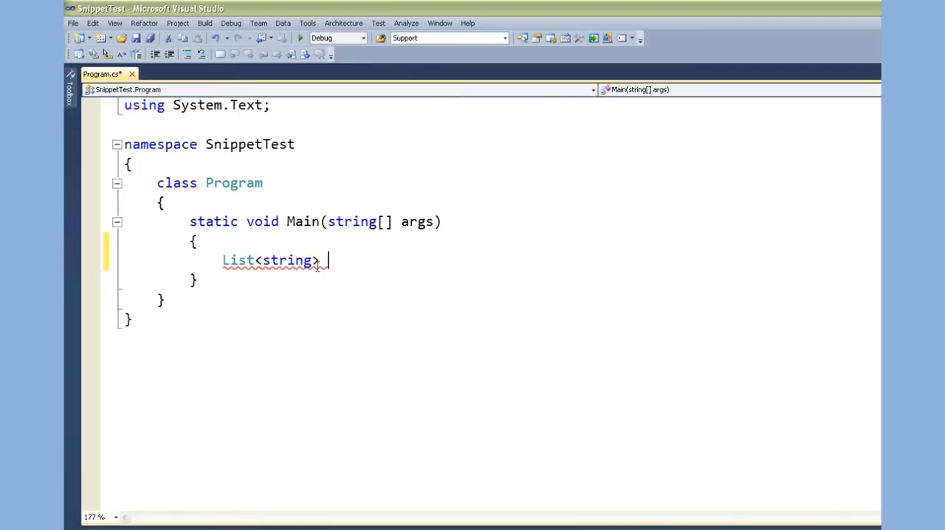
text(names = new)
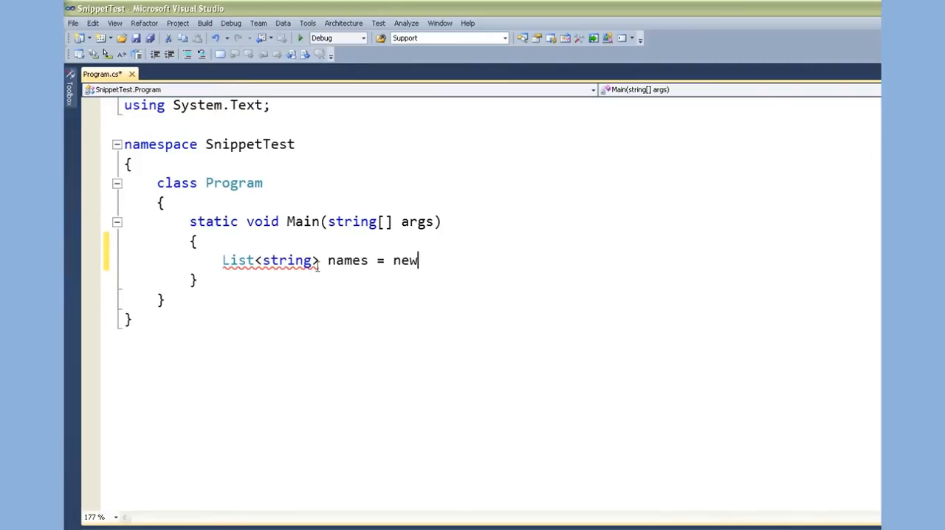
text(List<string>();)
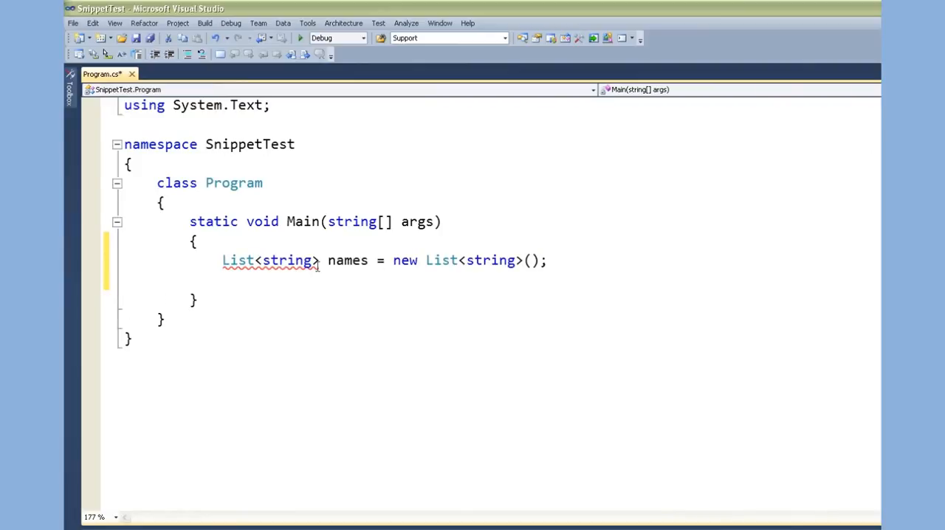
- Declare friends as a new Dictionary<string, List<string>>
text(Dic)
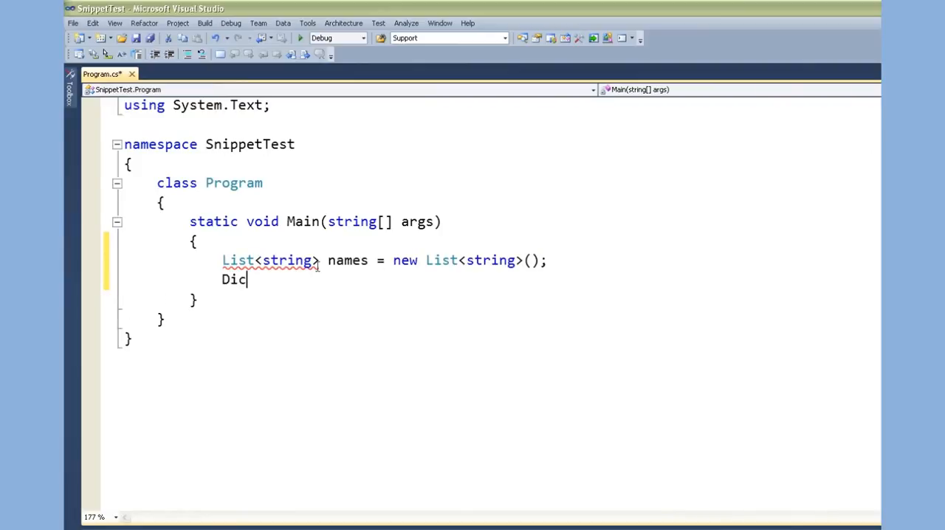
text(tionary<string)
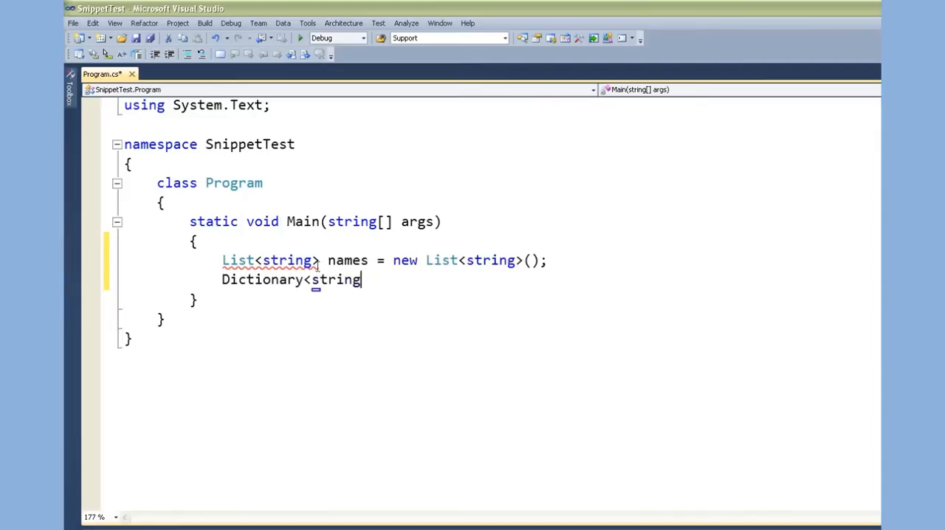
text(,List<s)
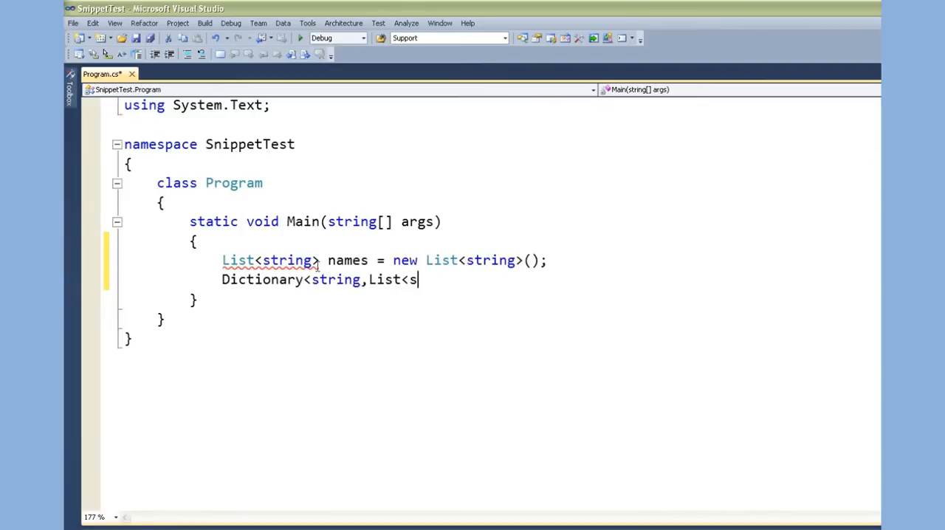
text(tring>>)
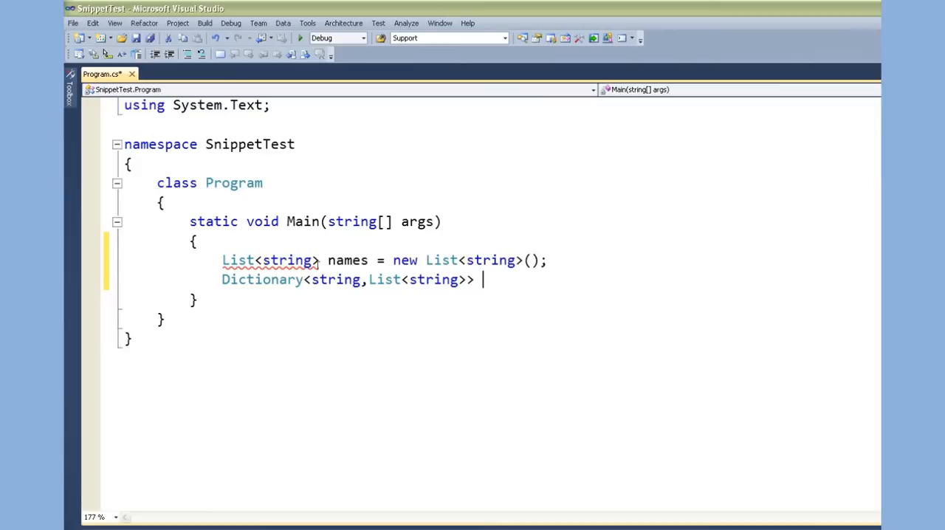
text(frie)
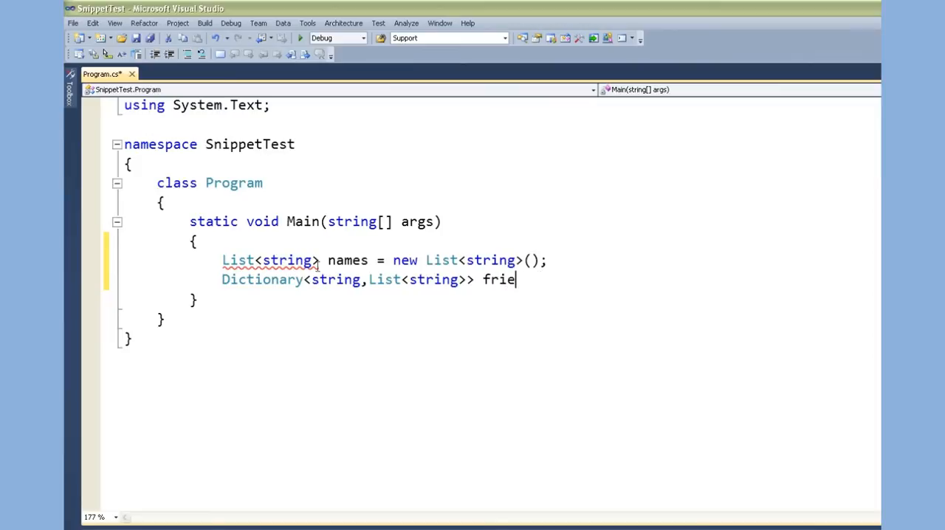
text(nds = new Dictionary<string,List<string>> ()
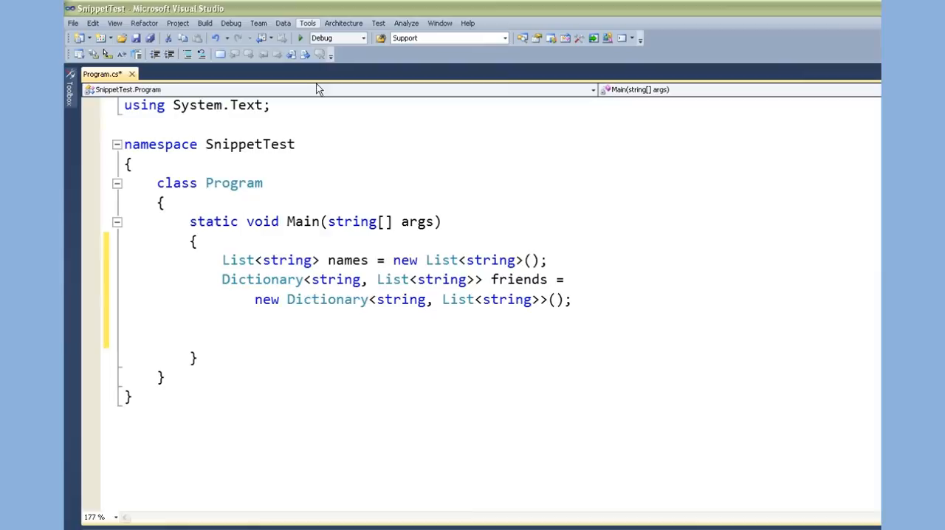
mouse_move(327, 91)
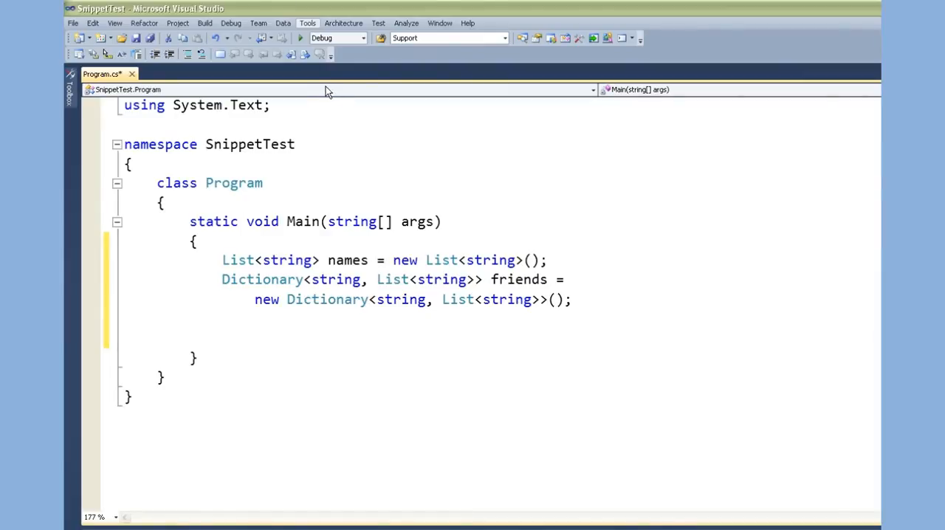
- Add the D:\snippets folder in the Code Snippets Manager and confirm
click(307, 23)
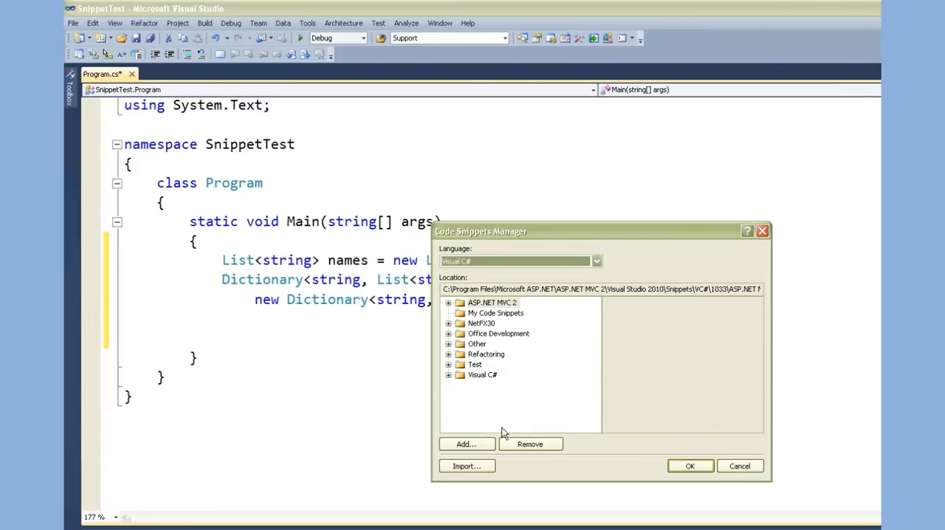
click(466, 443)
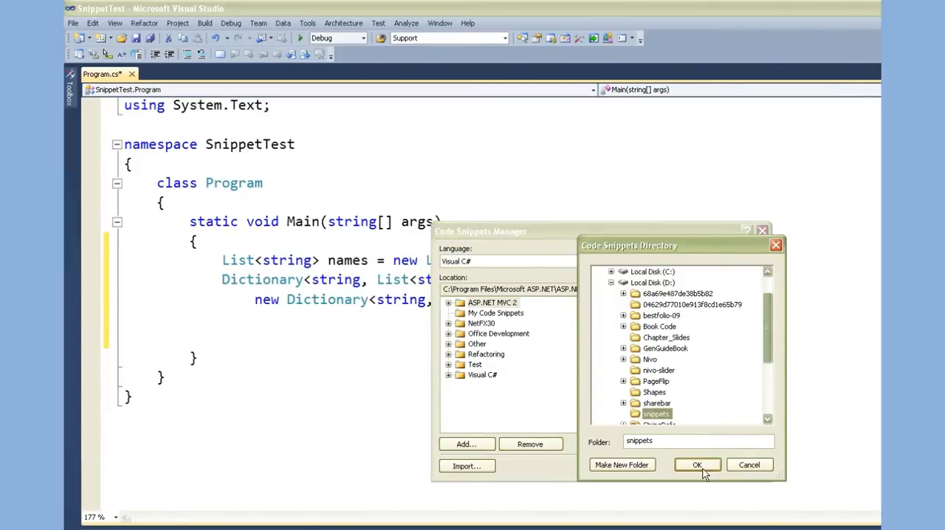
click(696, 465)
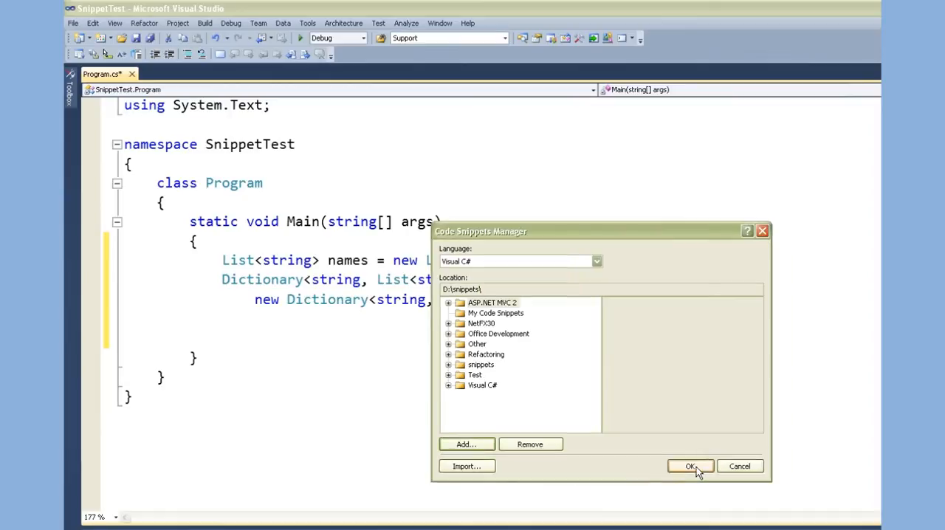
click(691, 466)
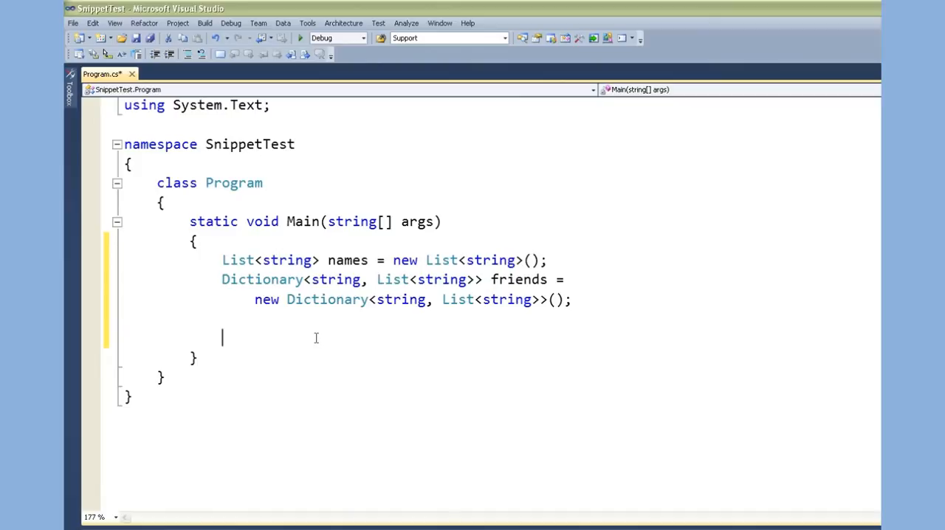
- Insert the myMultiMap Dictionary and myList List<string> declarations via snippet shortcuts
text(one)
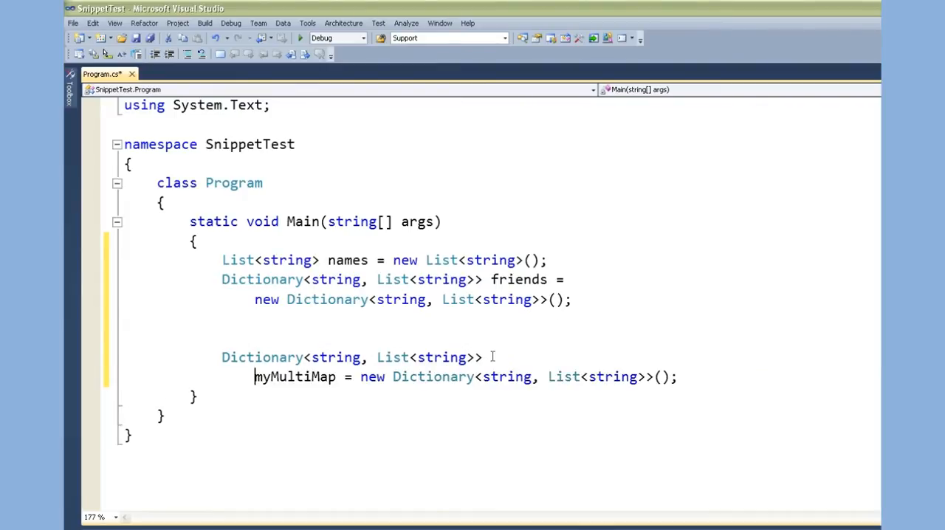
key(enter)
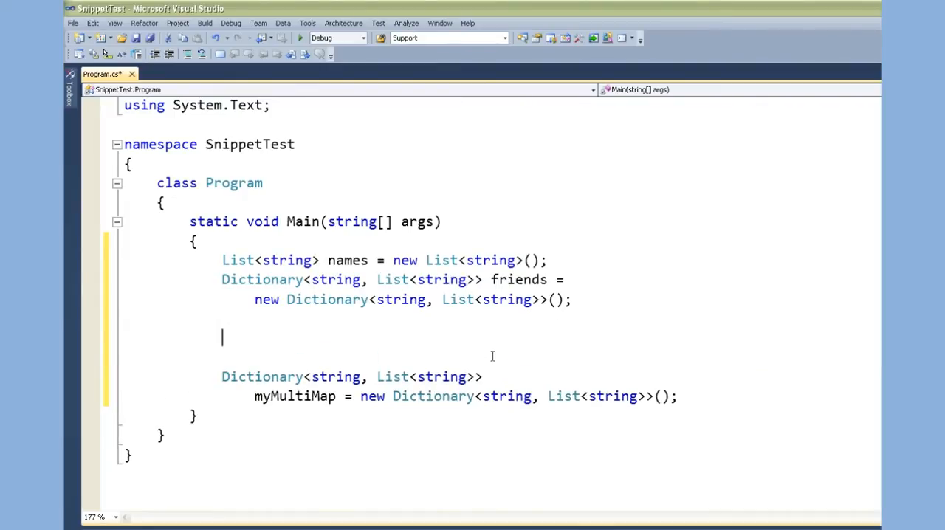
text(list)
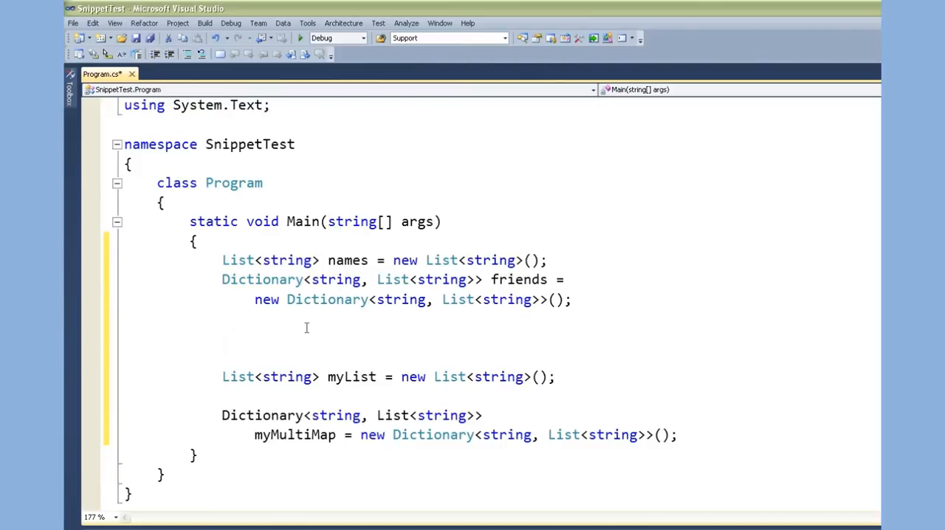
- Expand the setofDateTime snippet, name the HashSet<DateTime> 'dates', then start typing 'Sor'
text(H)
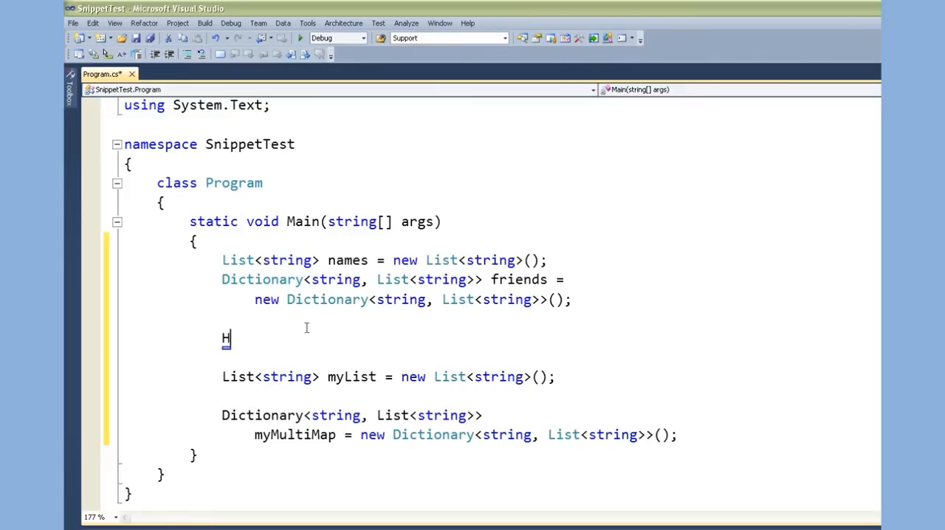
text(setof)
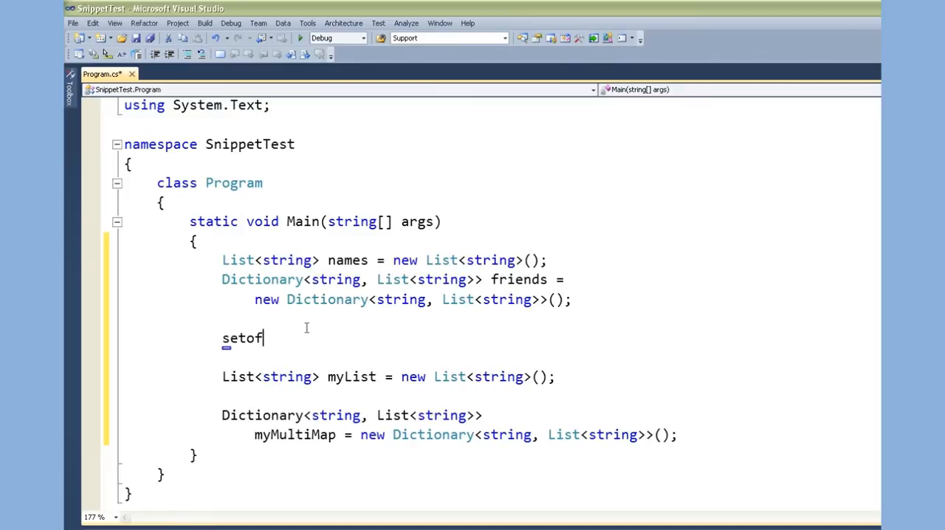
text(DateTime)
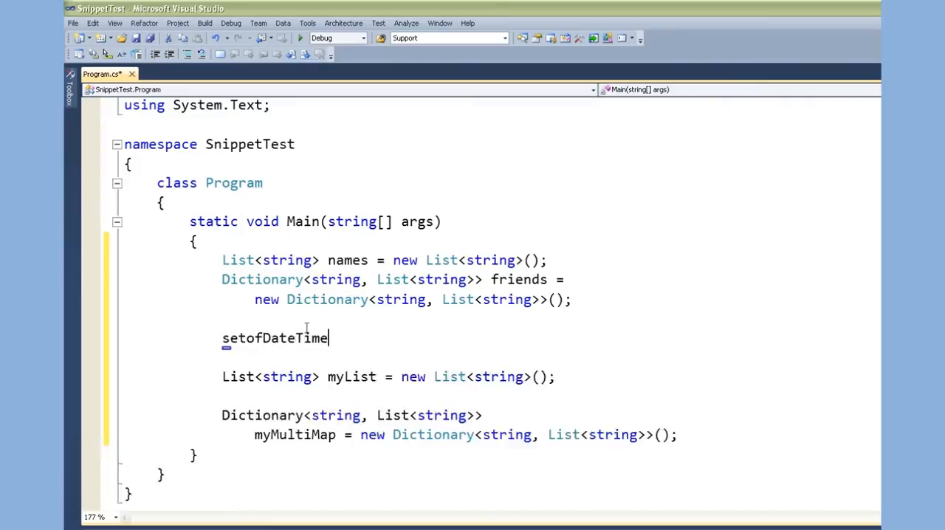
key(Tab)
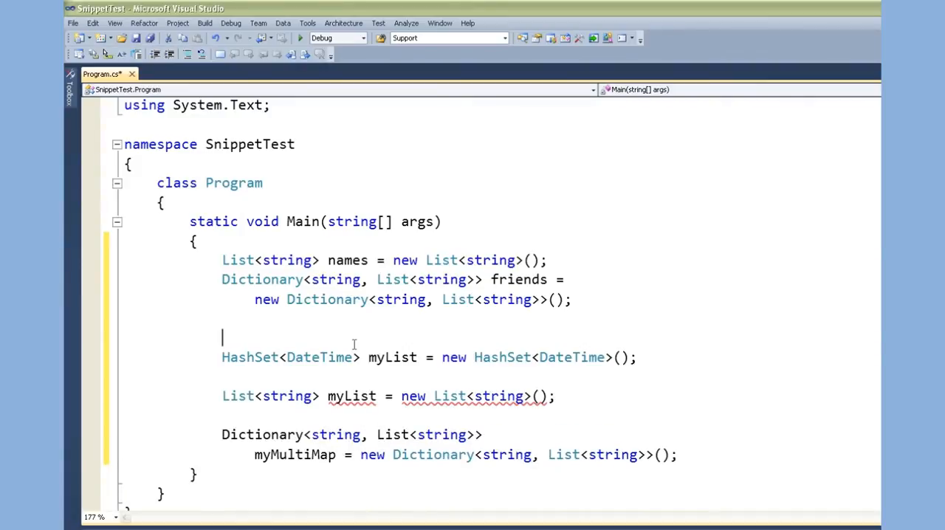
text(datre)
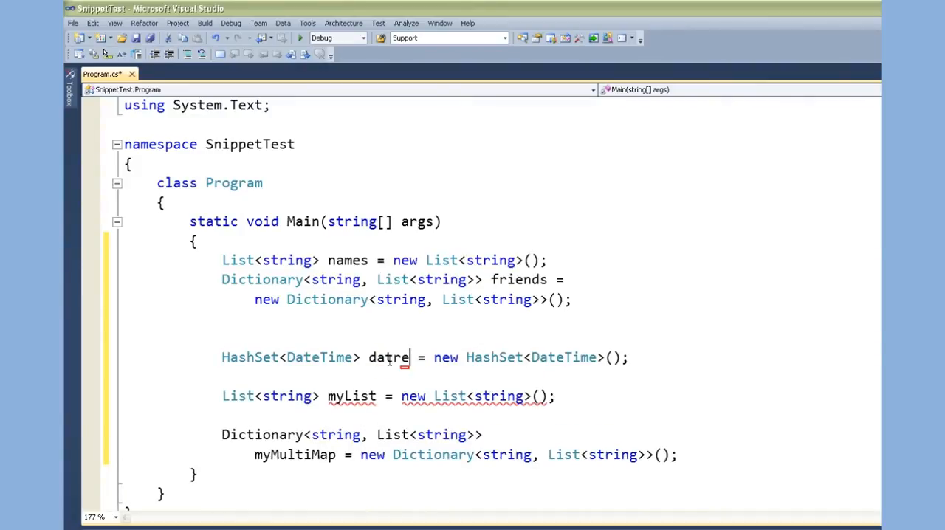
text(dates)
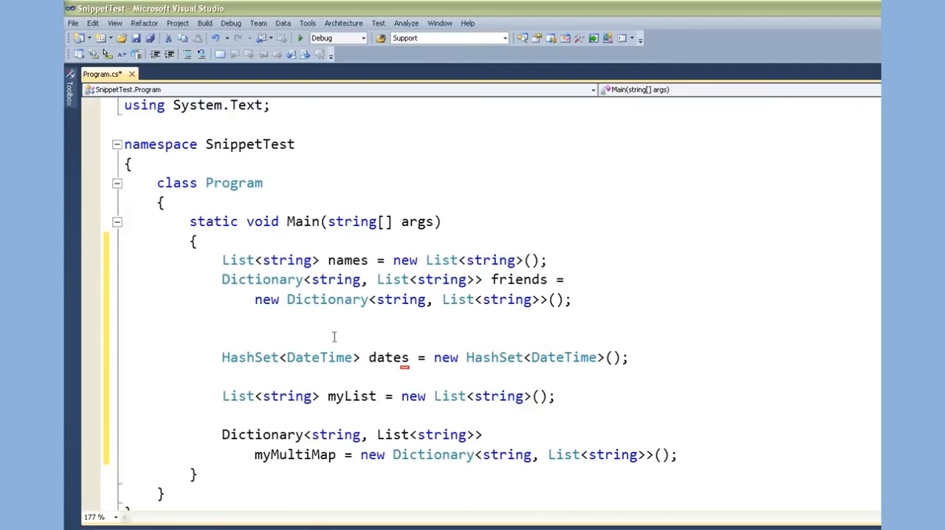
text(Sor)
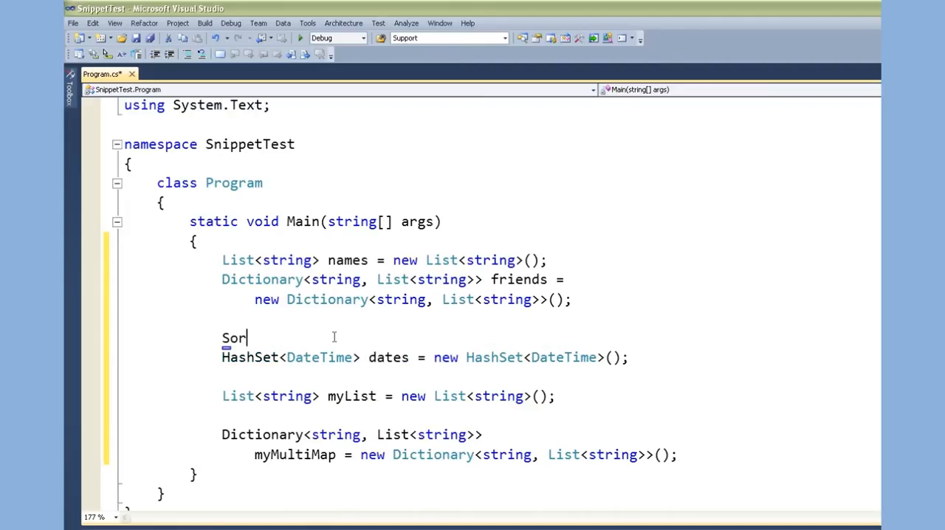